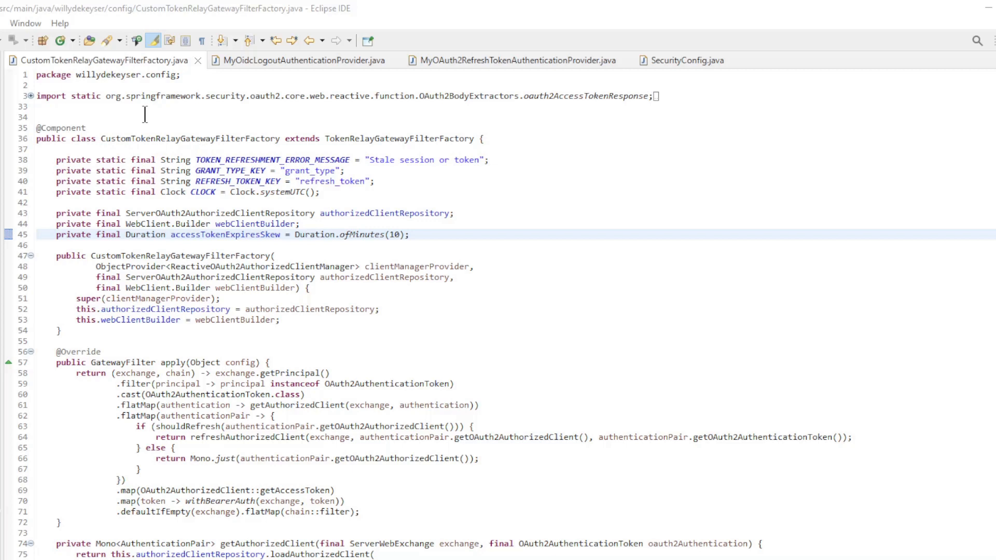
mouse_move(101, 129)
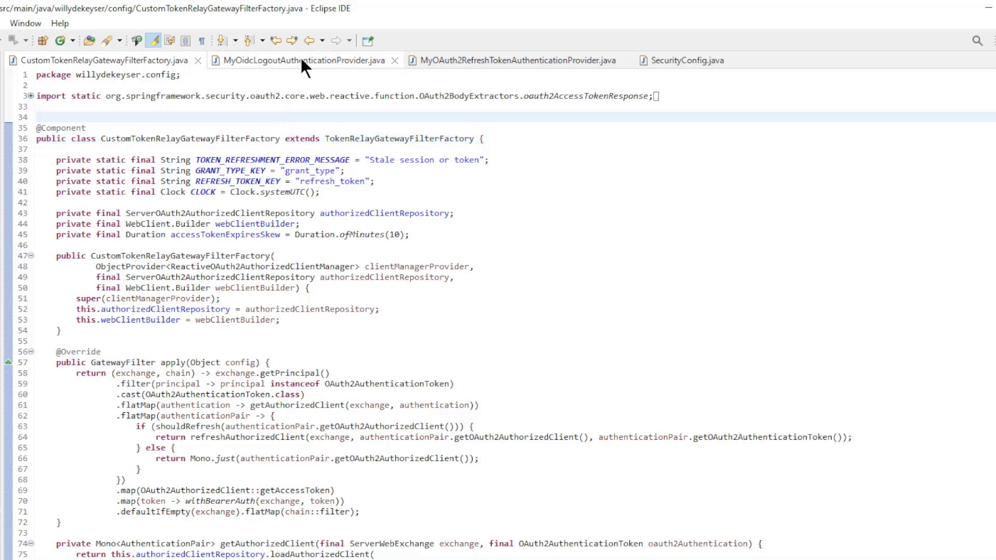
Review the isActive ID token check on lines 62–66 of MyOidcLogoutAuthenticationProvider.
click(297, 60)
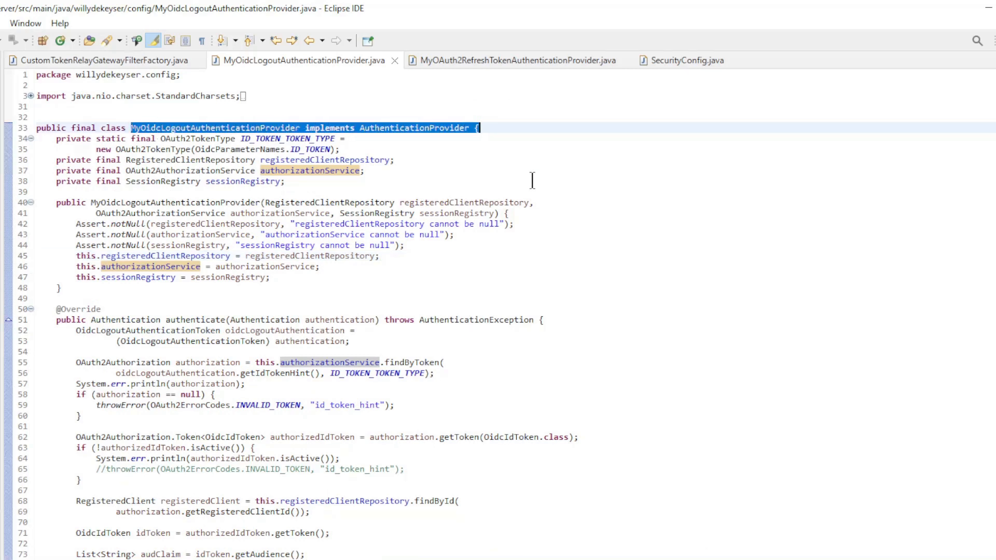
mouse_move(505, 179)
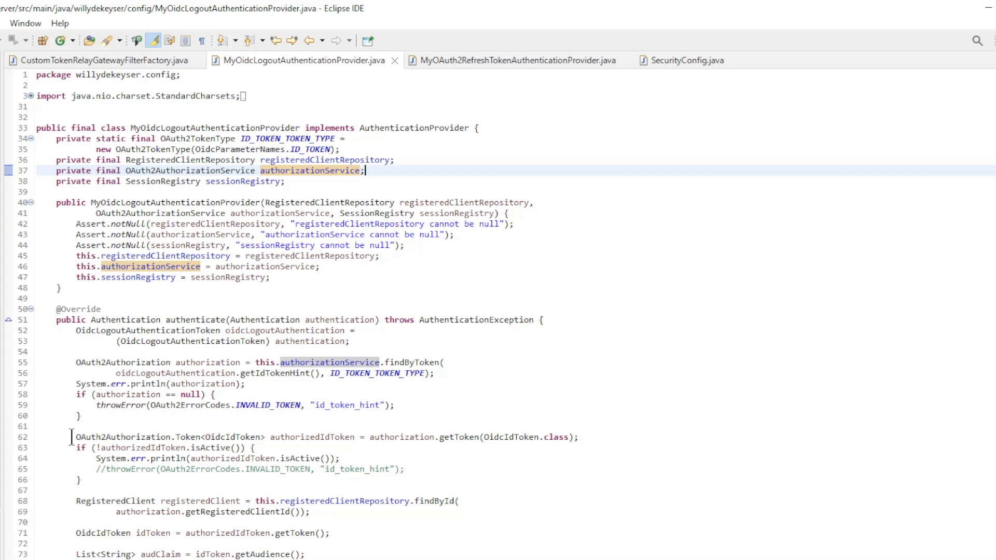
drag(74, 437, 134, 480)
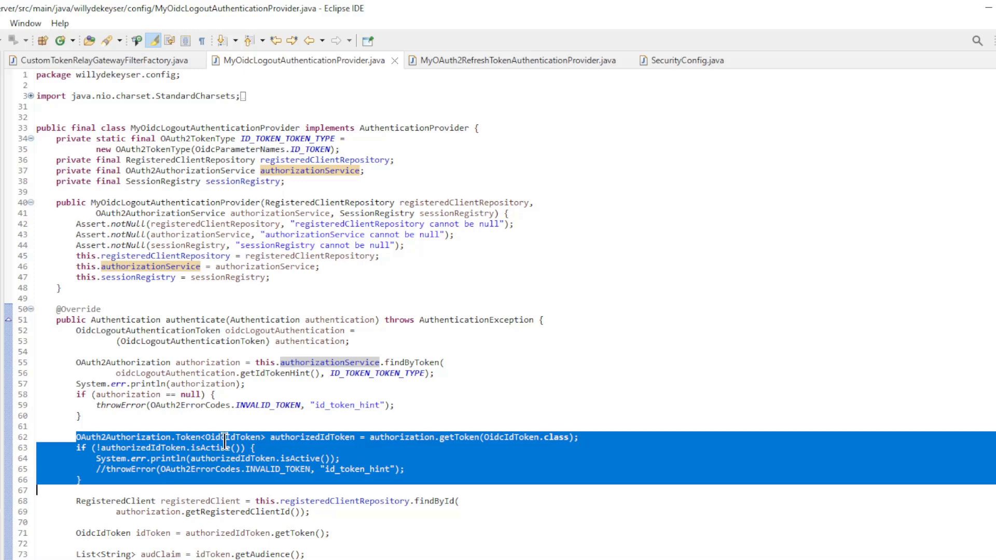
click(103, 469)
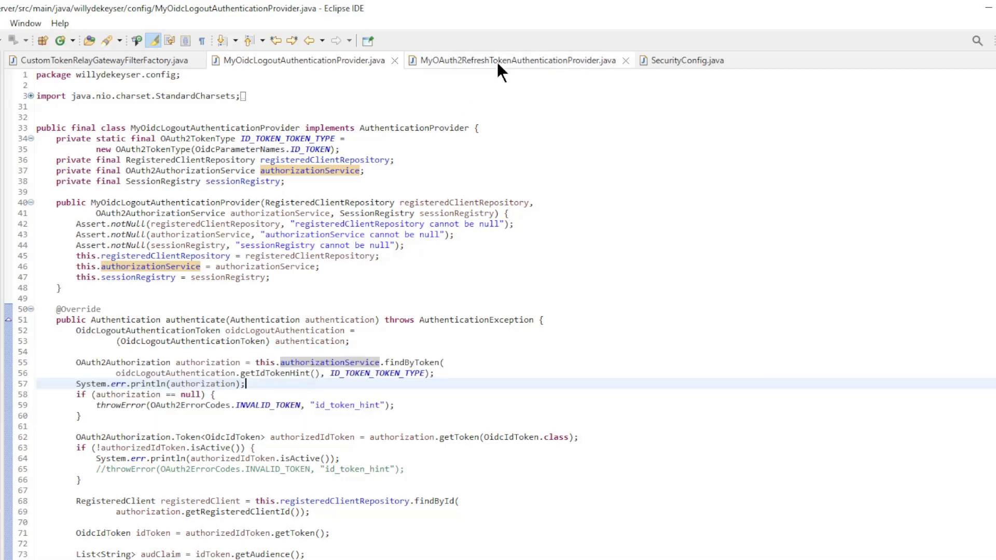
Review the refresh token generation block on lines 121–133 of MyOAuth2RefreshTokenAuthenticationProvider.
click(515, 60)
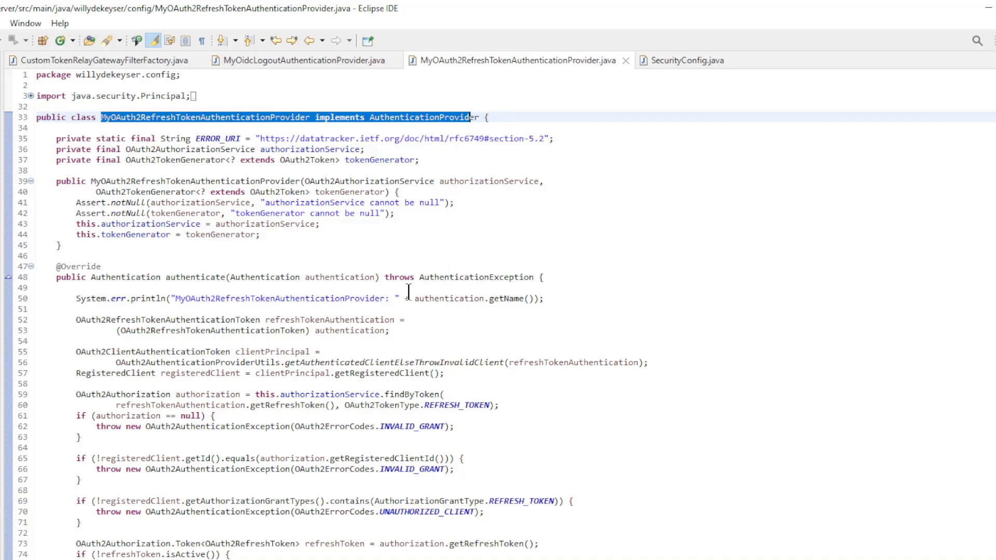
scroll(down, 3)
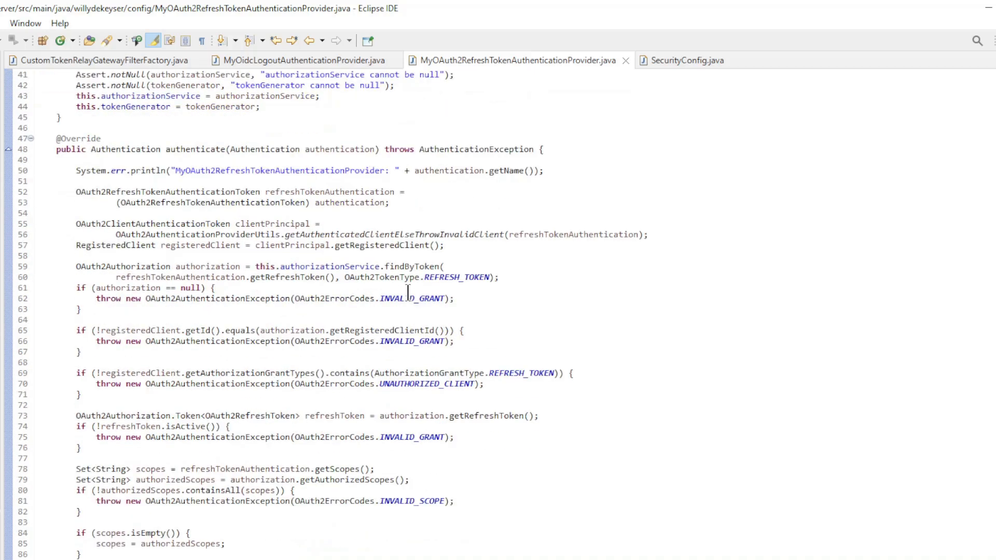
scroll(down, 3)
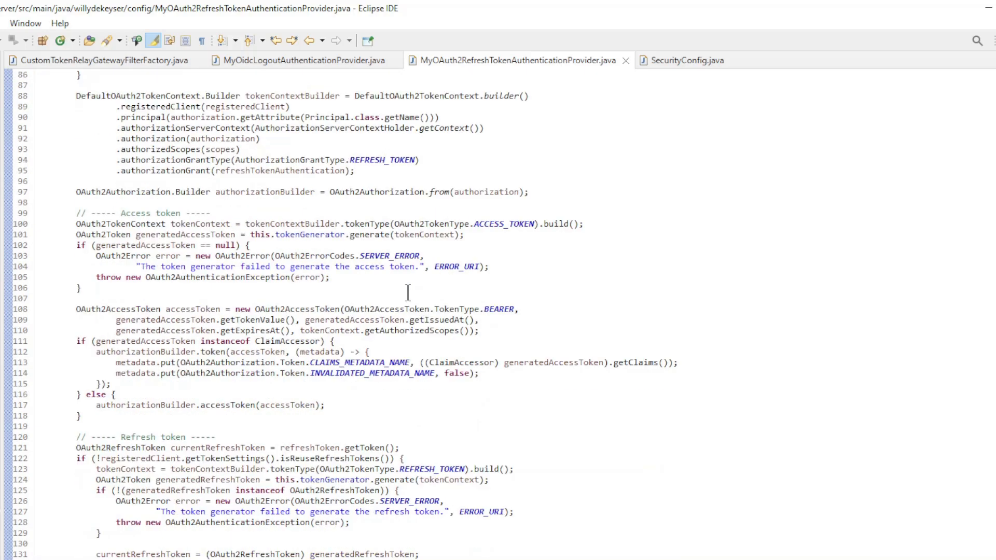
scroll(down, 3)
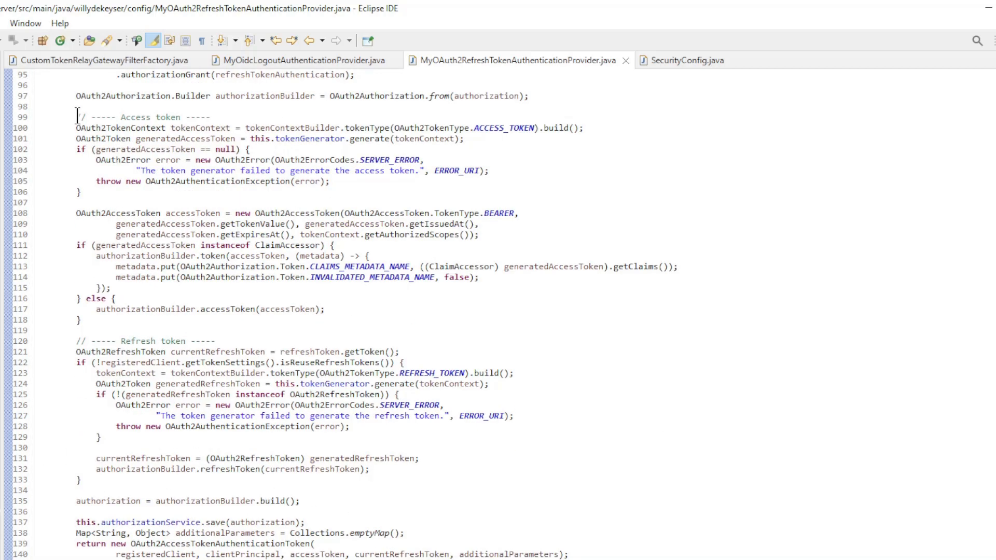
click(122, 340)
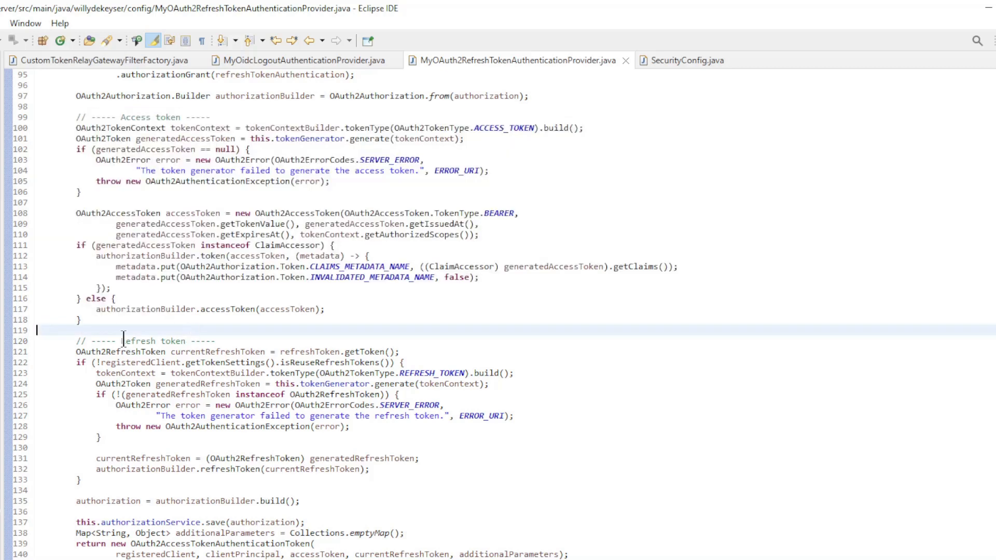
drag(75, 352, 78, 481)
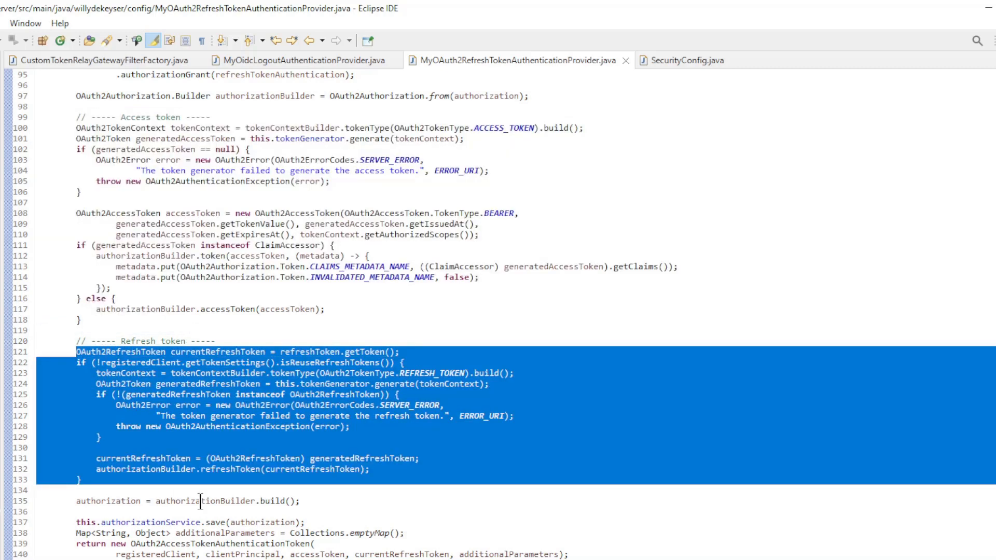
click(304, 501)
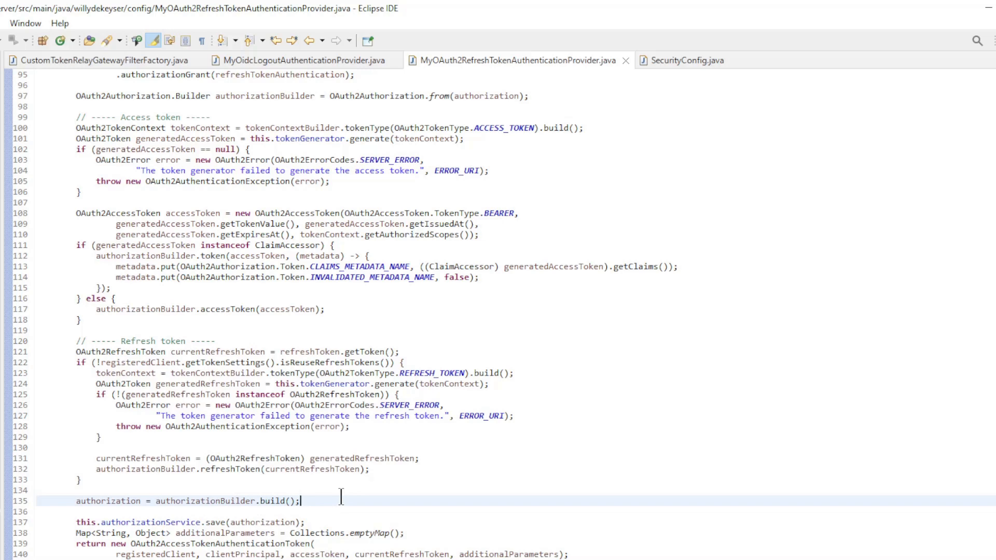
View SecurityConfig's tokenEndpoint and oidc logoutEndpoint registrations on lines 76–83.
click(688, 60)
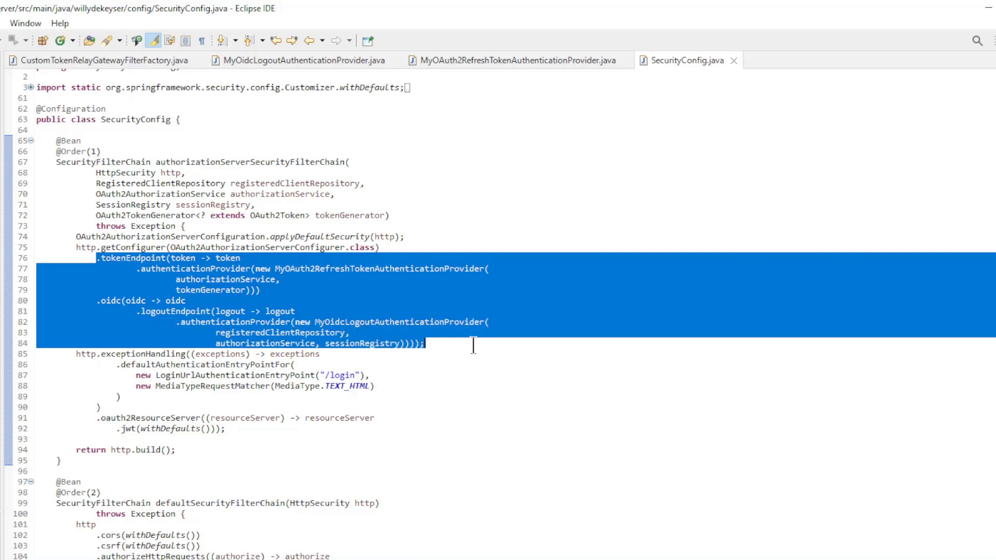
mouse_move(472, 362)
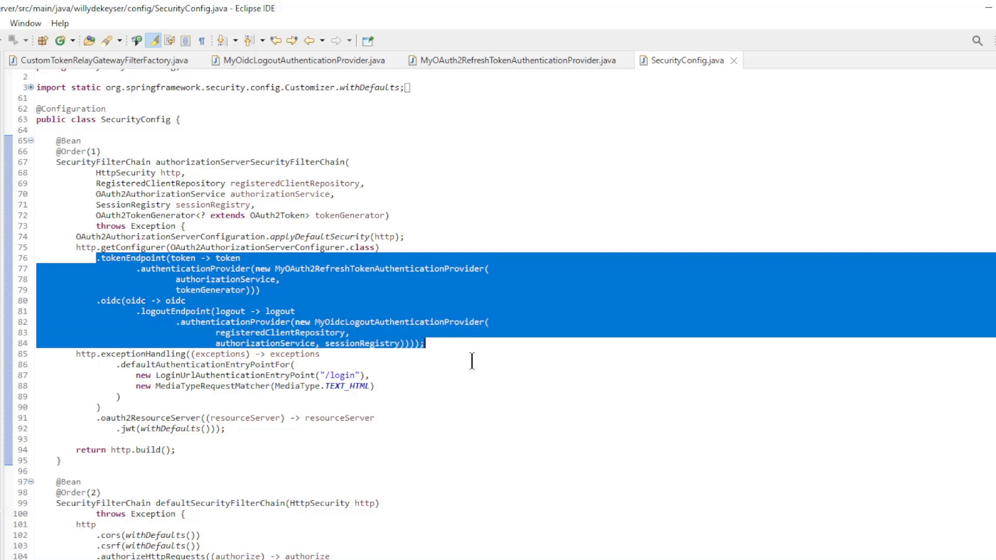